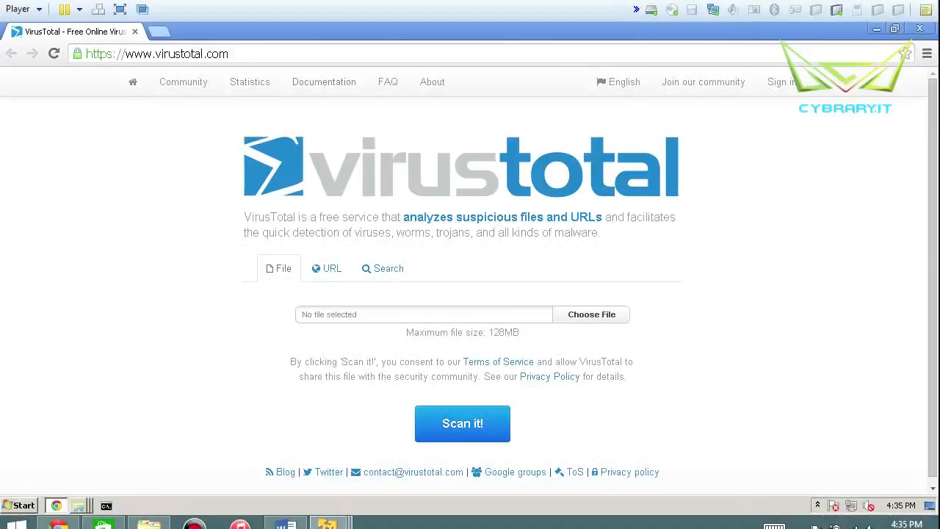
- Browse the upload file picker into CEH Tools v7 > Virus Construction Kits
click(590, 314)
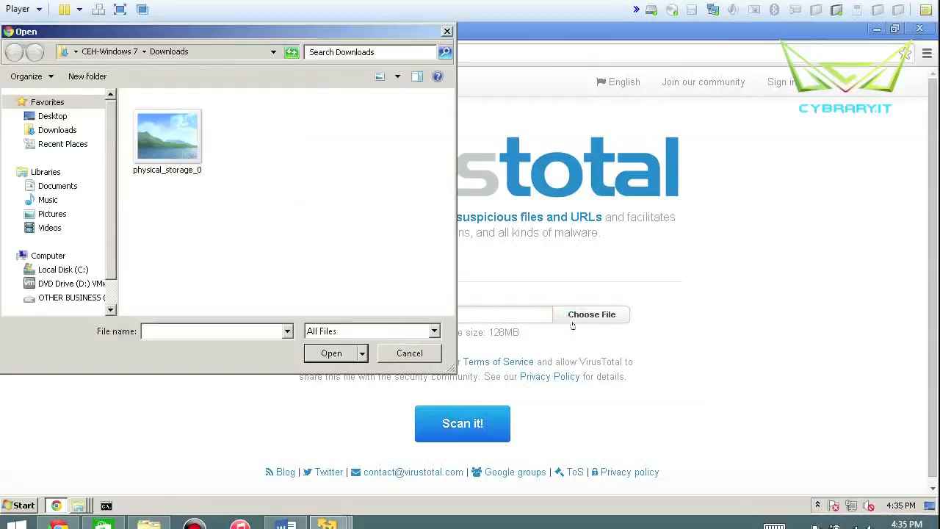
scroll(down, 3)
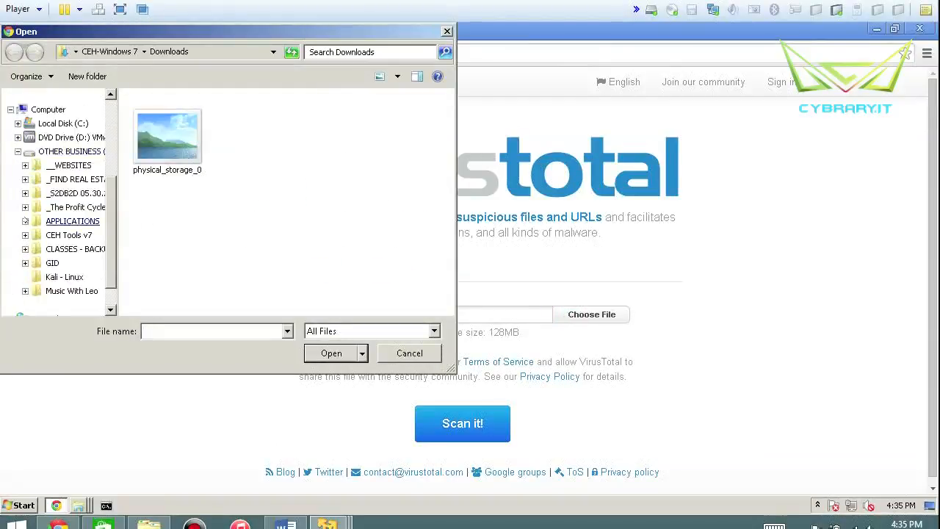
scroll(down, 3)
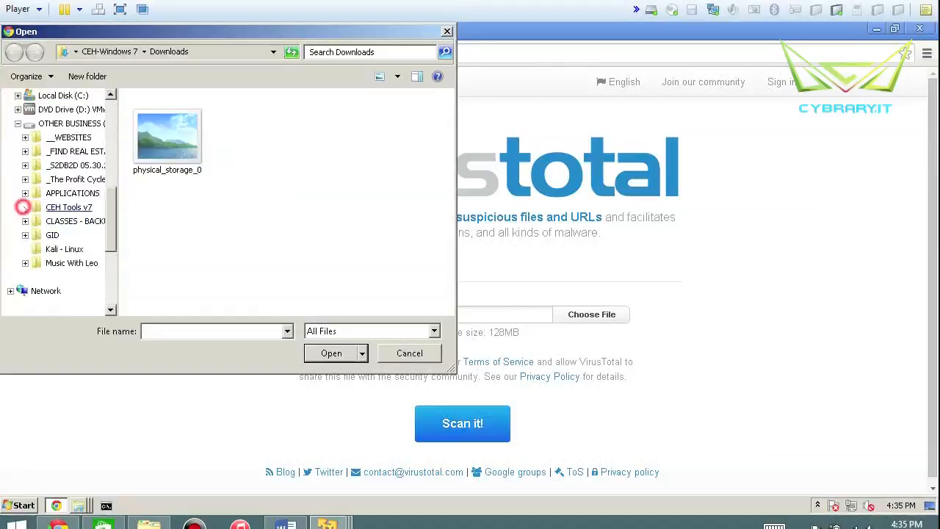
click(25, 206)
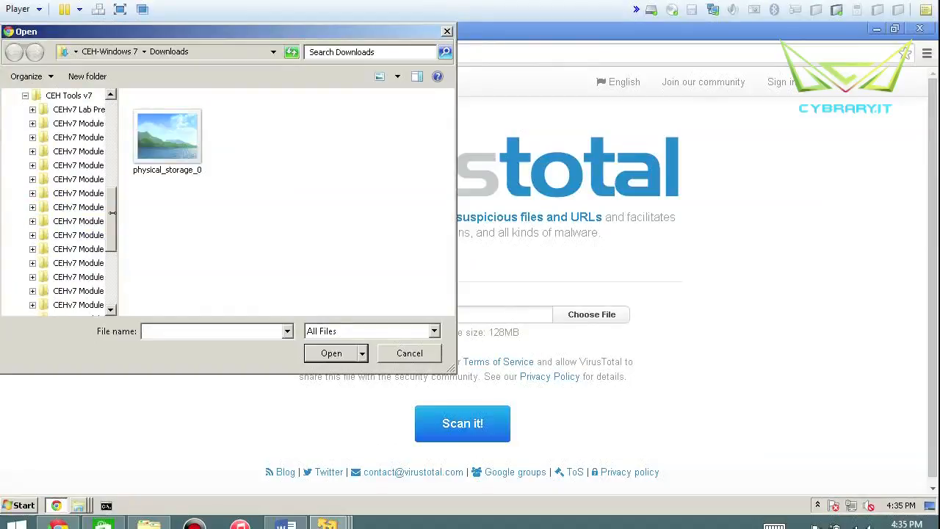
scroll(down, 3)
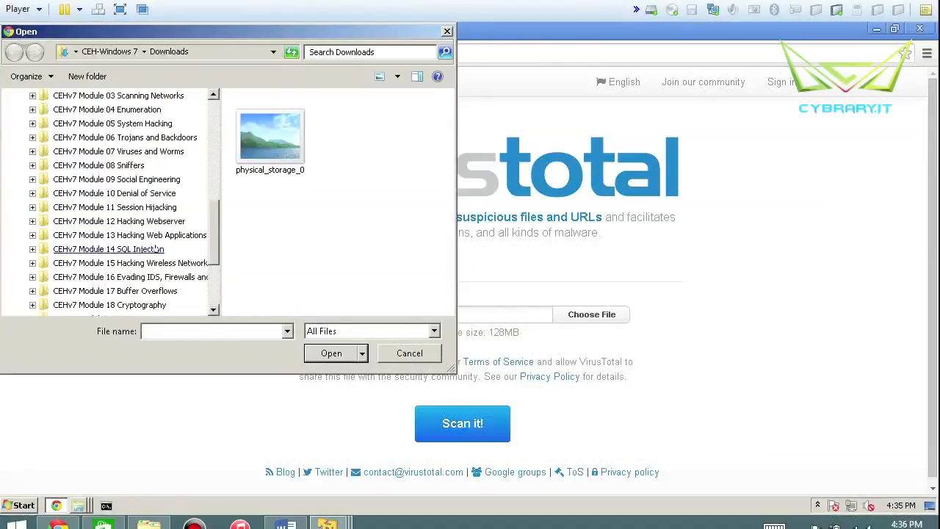
scroll(down, 3)
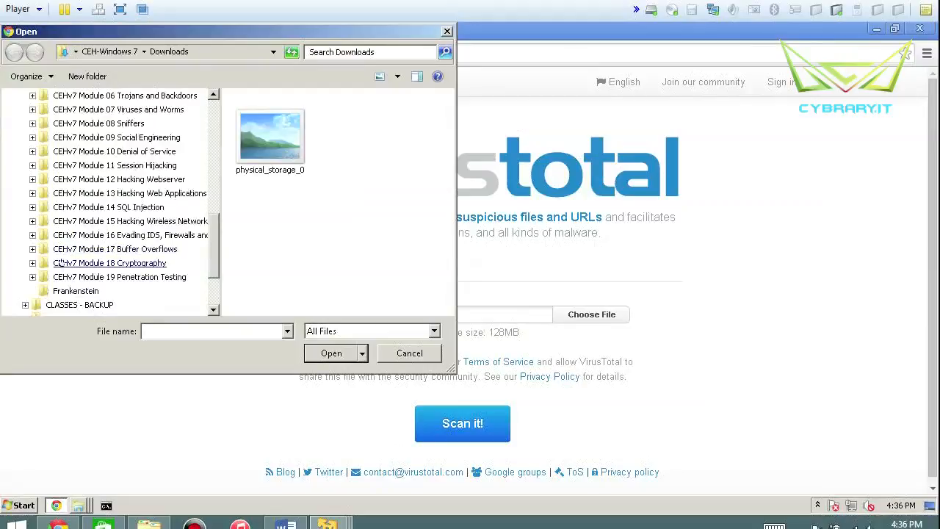
click(32, 109)
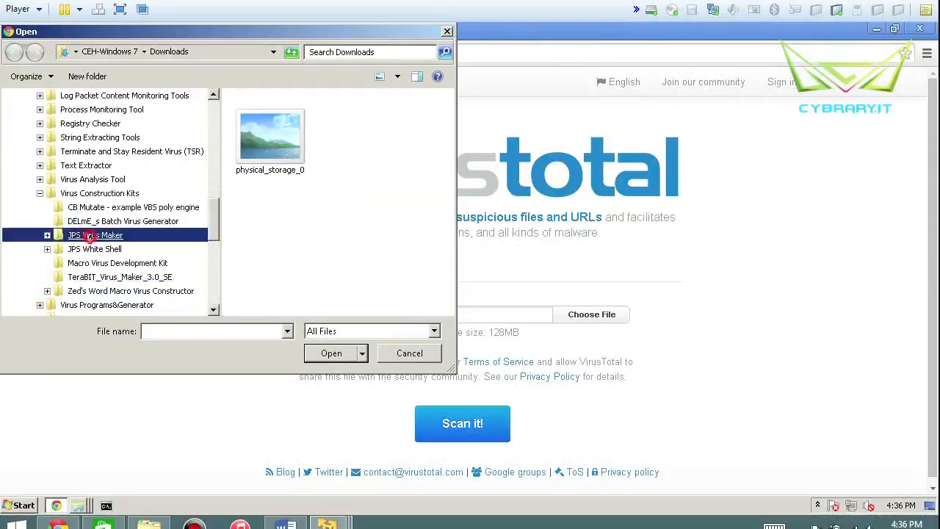
- Enter the JPS Virus Maker folder and choose the jps executable for upload
double_click(95, 235)
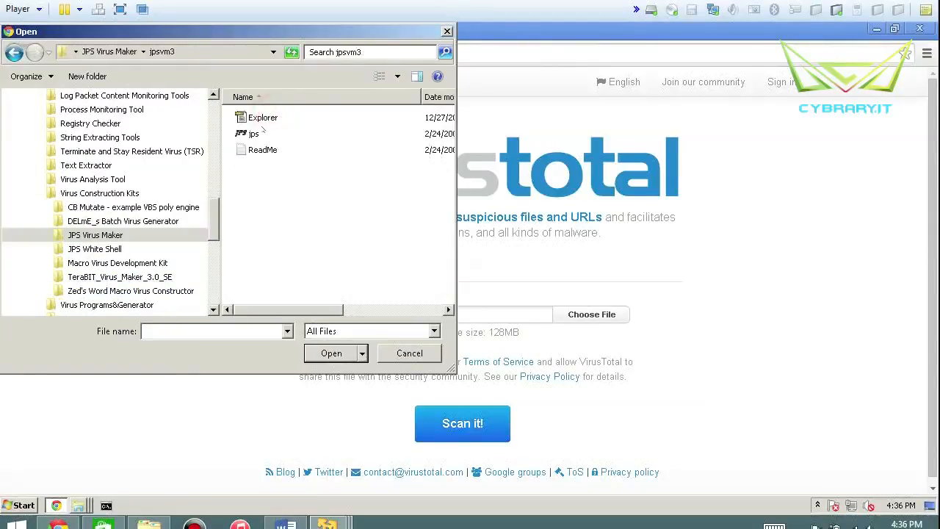
click(252, 132)
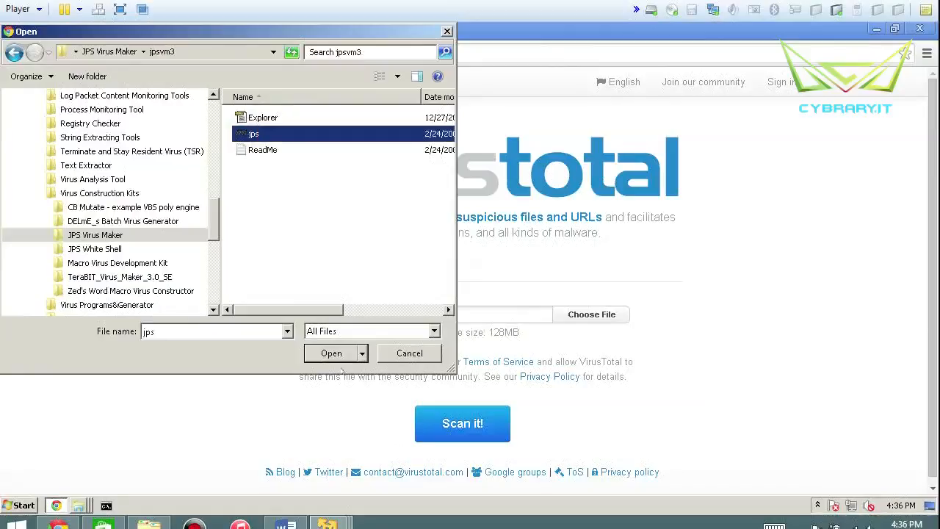
- Submit the jps file and review the 'already analysed' notice with its 46/52 detection ratio
click(331, 352)
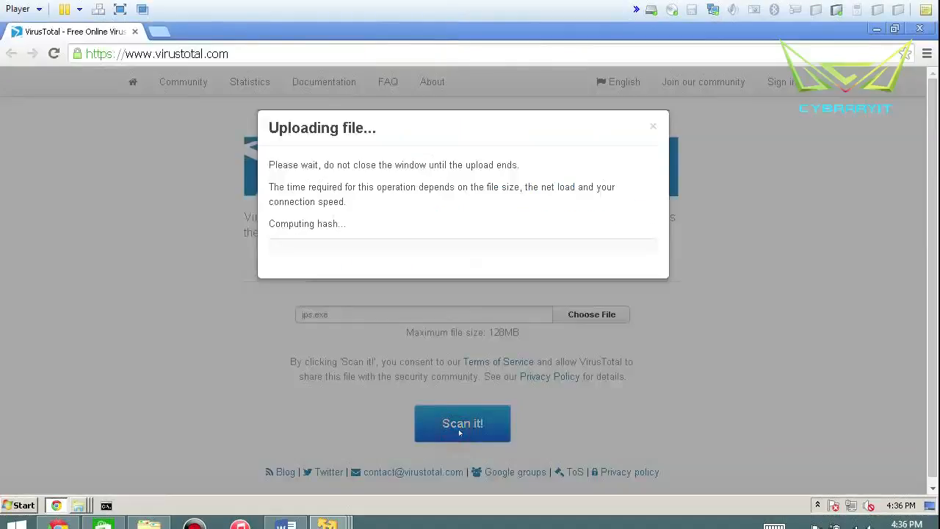
mouse_move(881, 185)
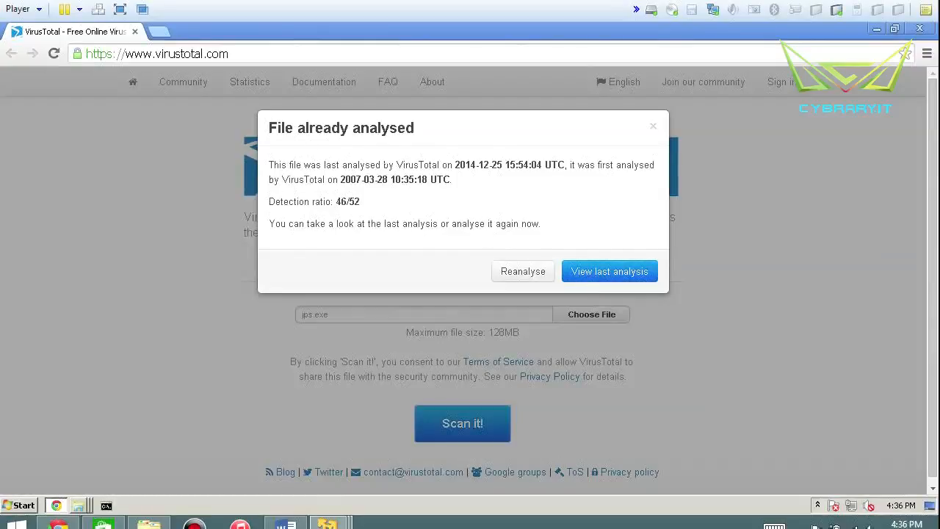
drag(384, 165, 463, 164)
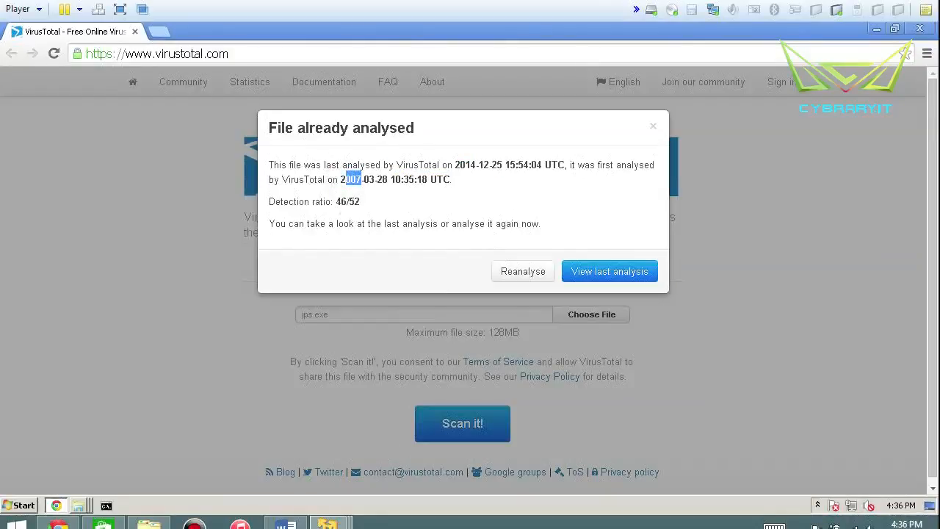
double_click(346, 201)
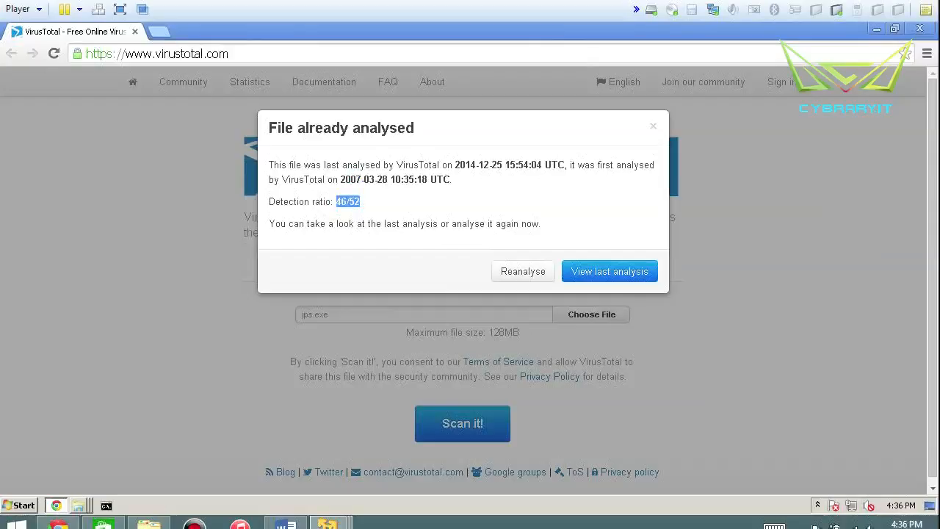
mouse_move(594, 270)
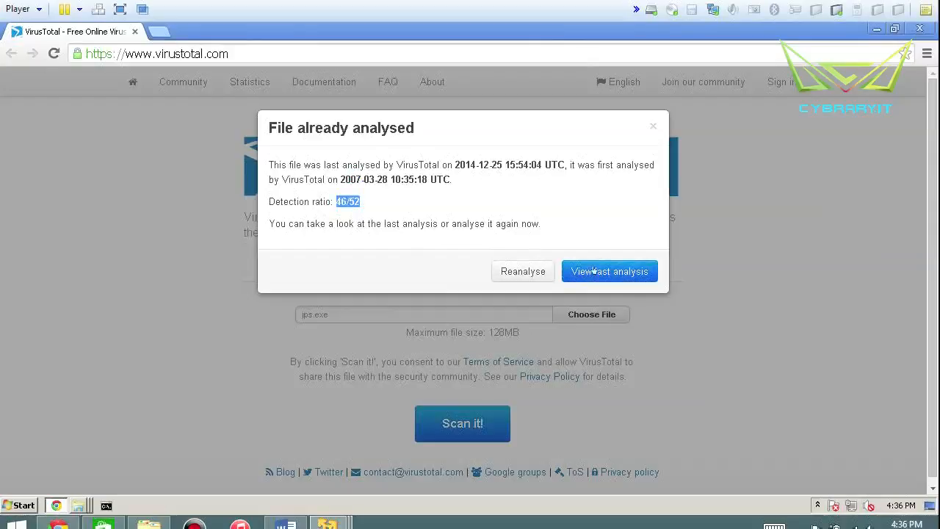
click(610, 270)
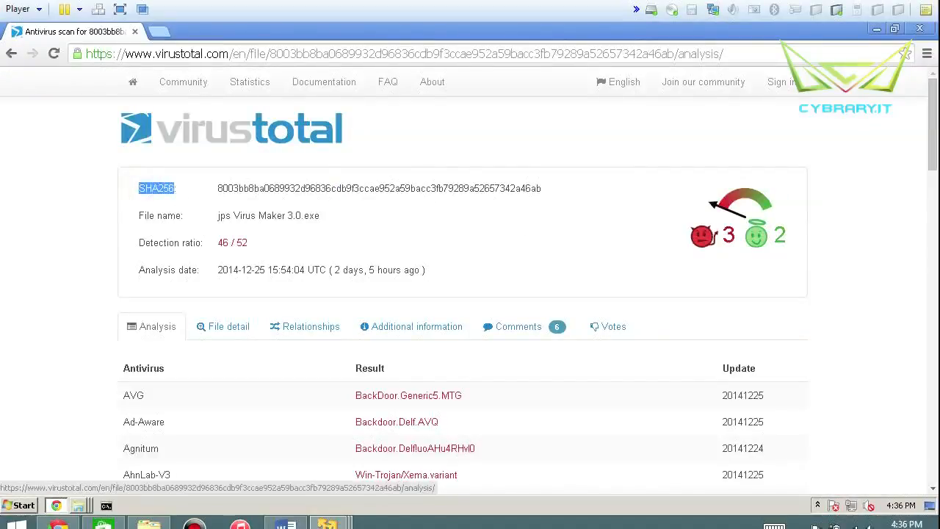
scroll(down, 3)
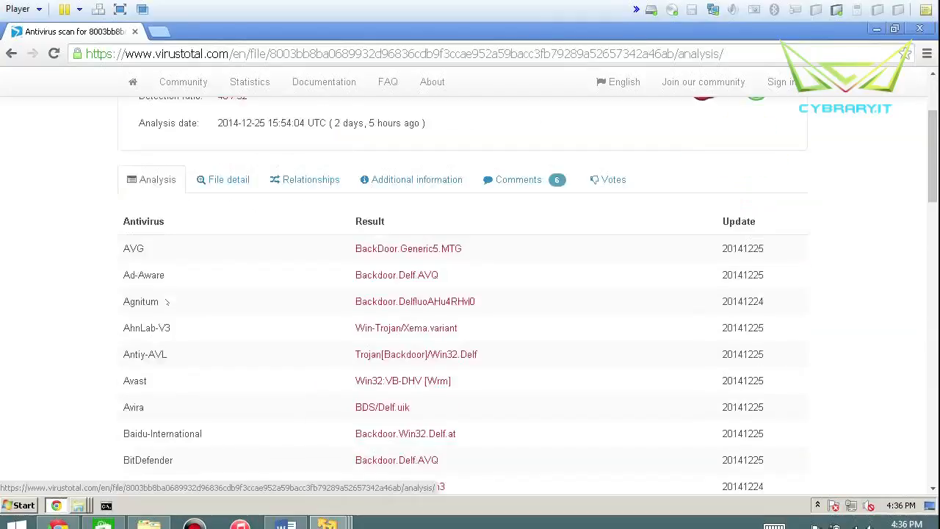
scroll(down, 3)
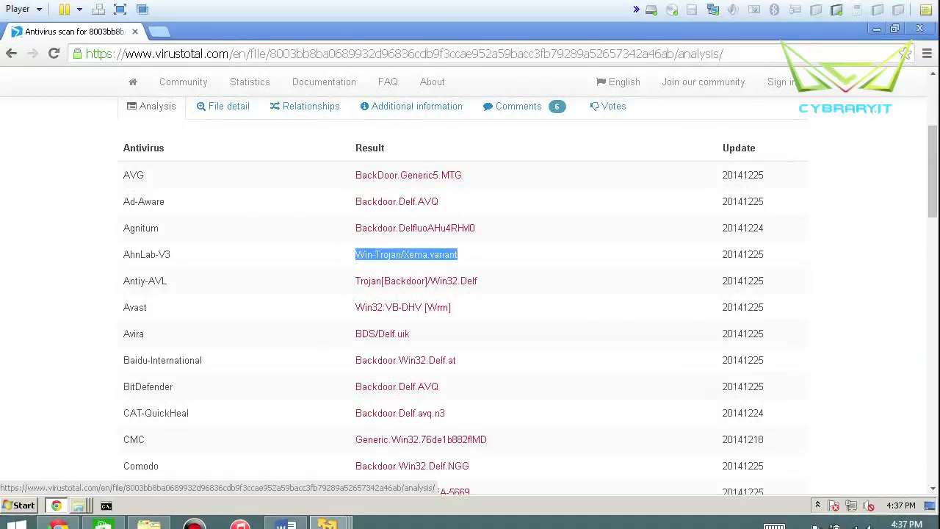
click(355, 333)
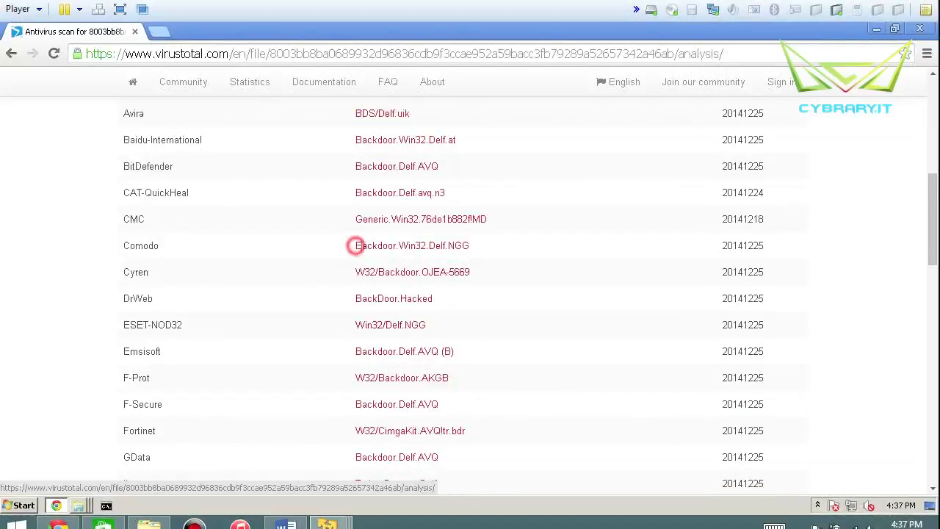
scroll(down, 3)
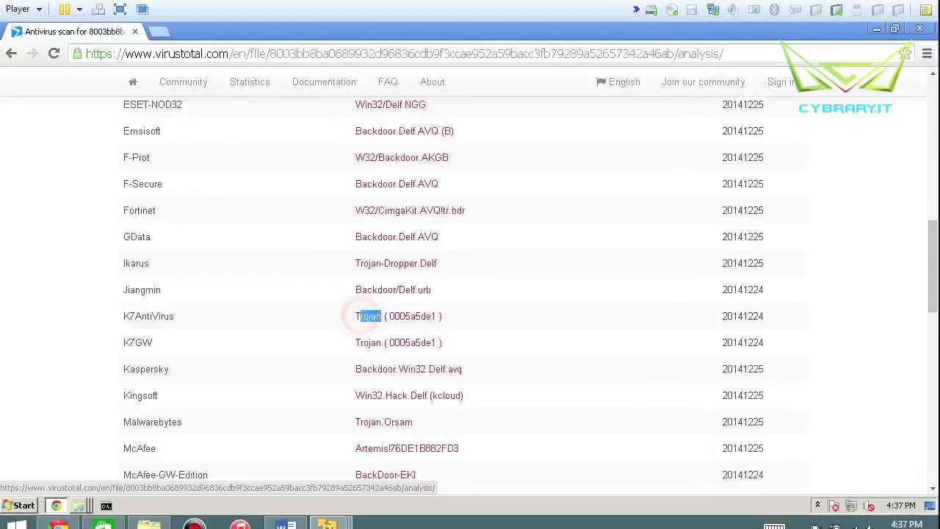
scroll(down, 3)
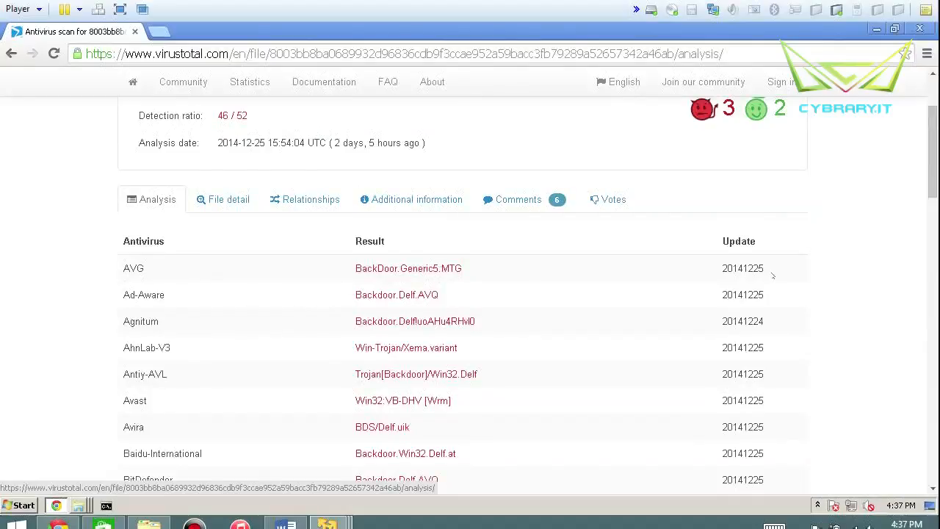
- Review the file details: UPX packer, PE sections and imports of the exe
click(229, 200)
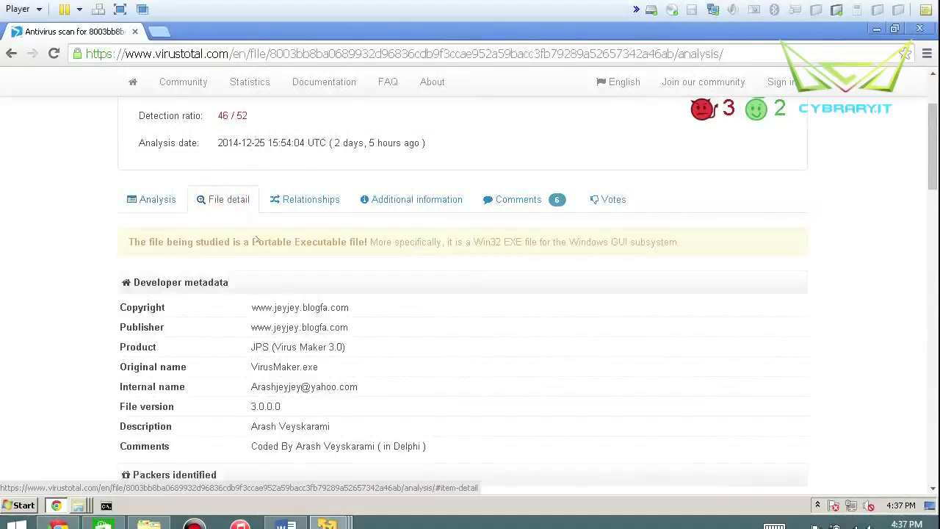
scroll(down, 3)
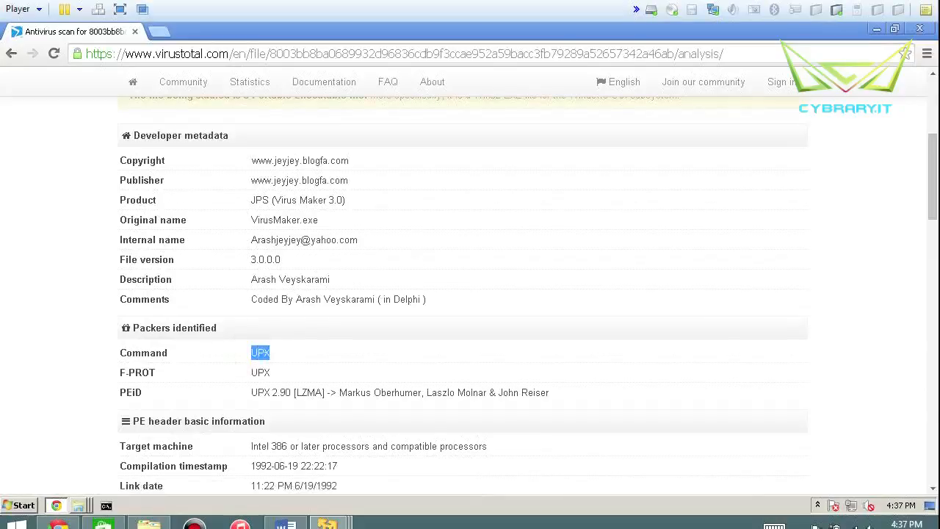
scroll(down, 3)
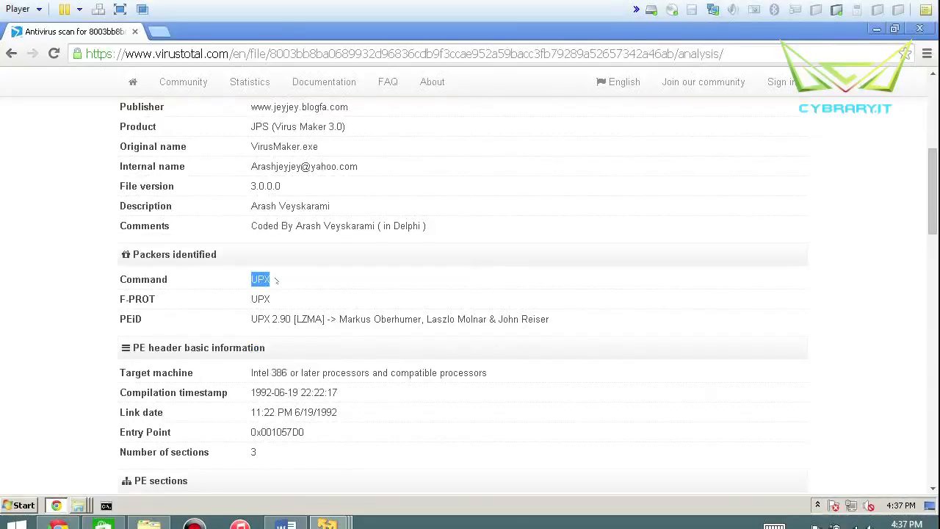
scroll(down, 3)
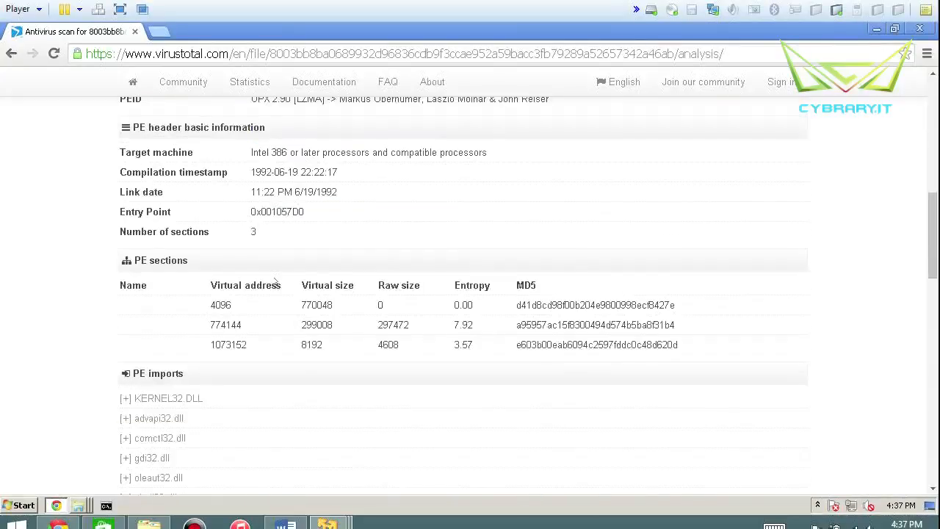
mouse_move(189, 296)
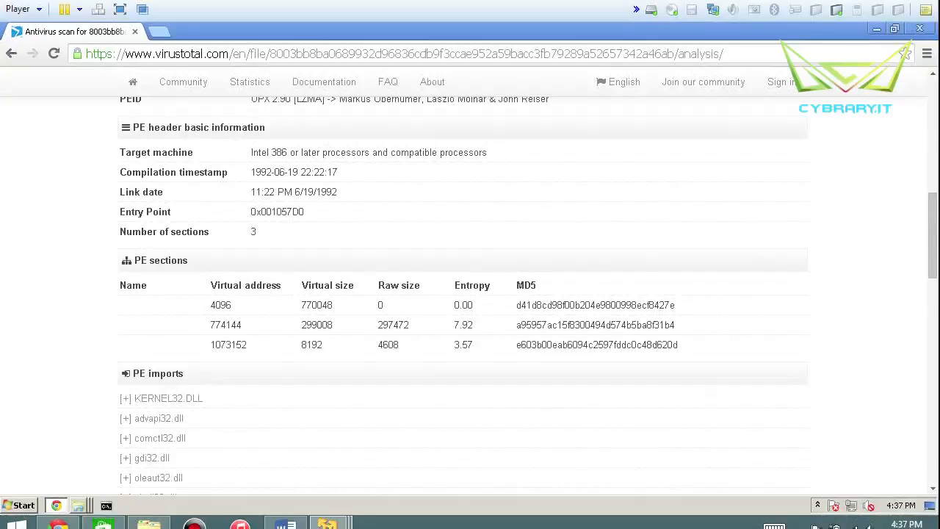
scroll(down, 3)
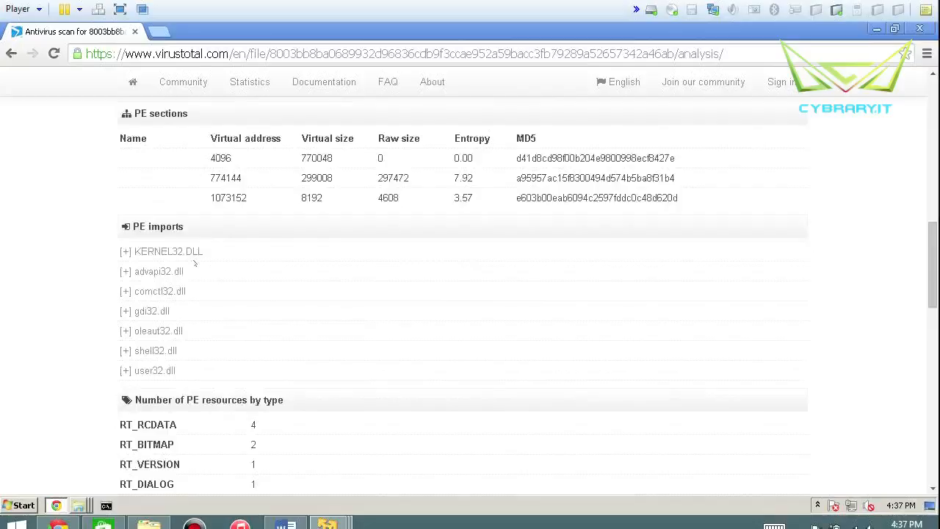
- Expand the comctl32.dll imported functions, review ExifTool metadata, then show community comments
click(125, 290)
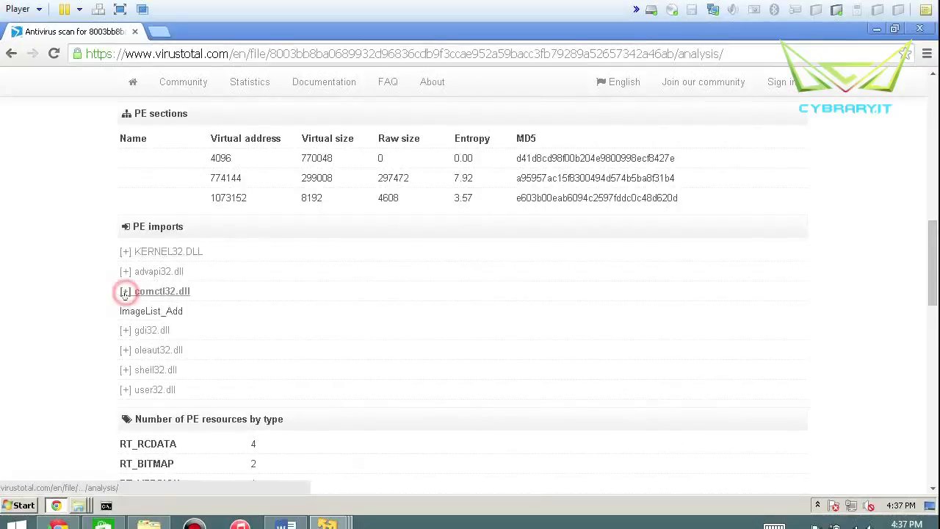
scroll(down, 3)
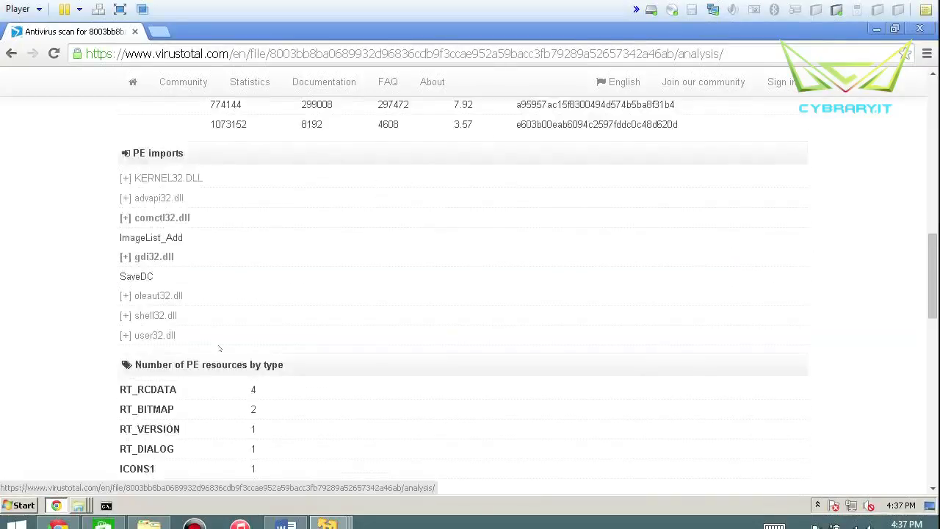
scroll(down, 3)
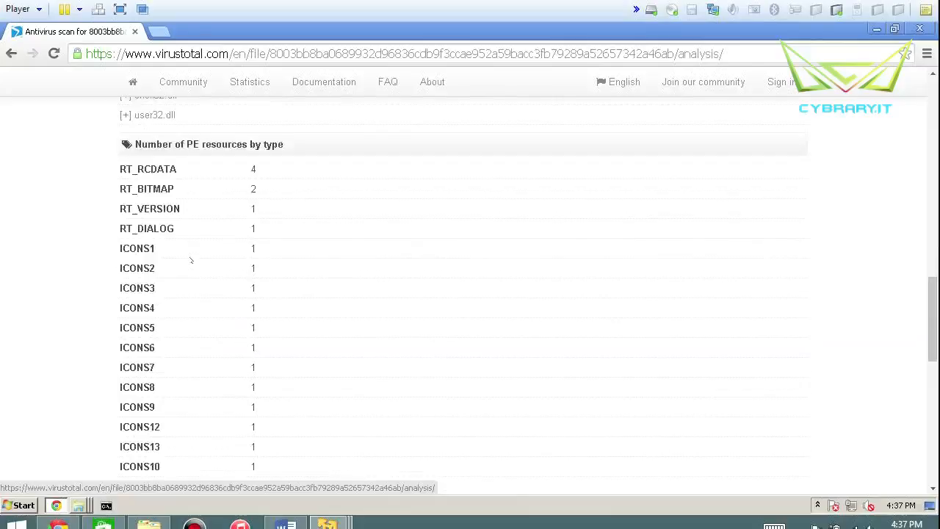
scroll(down, 3)
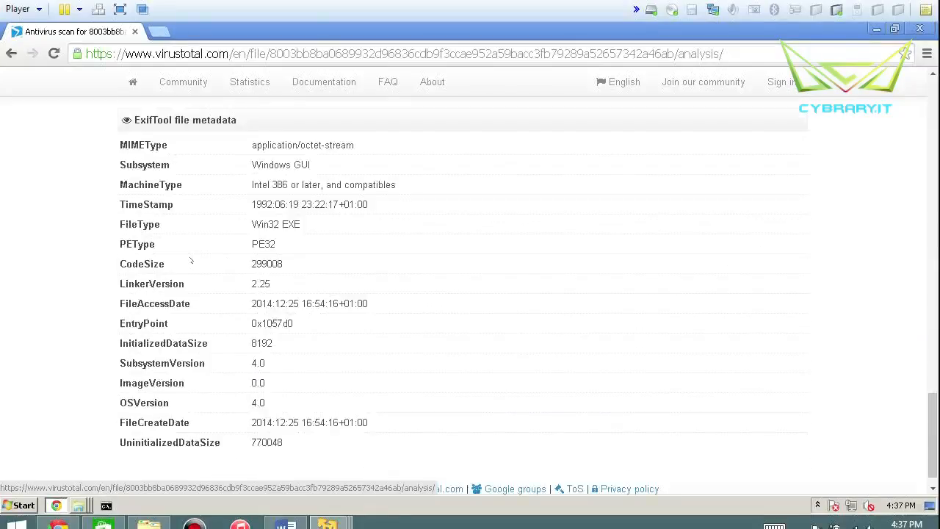
scroll(down, 3)
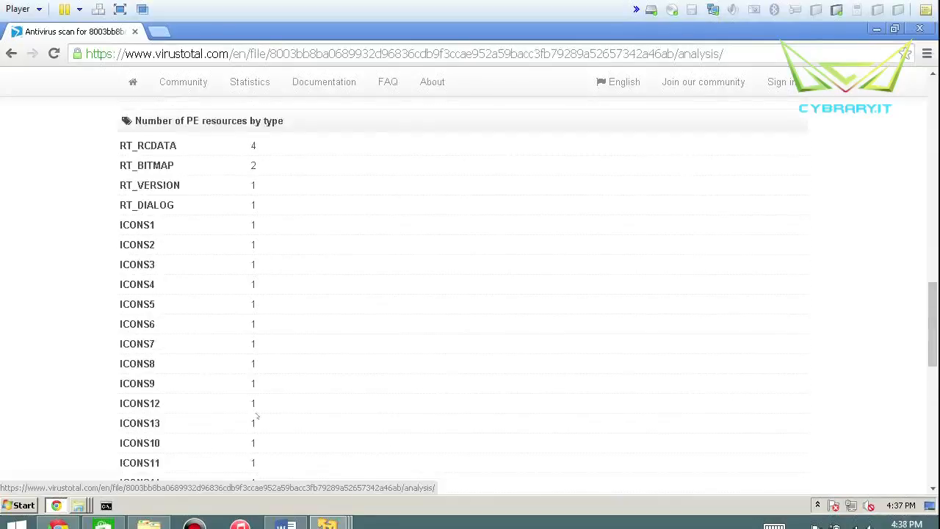
click(309, 249)
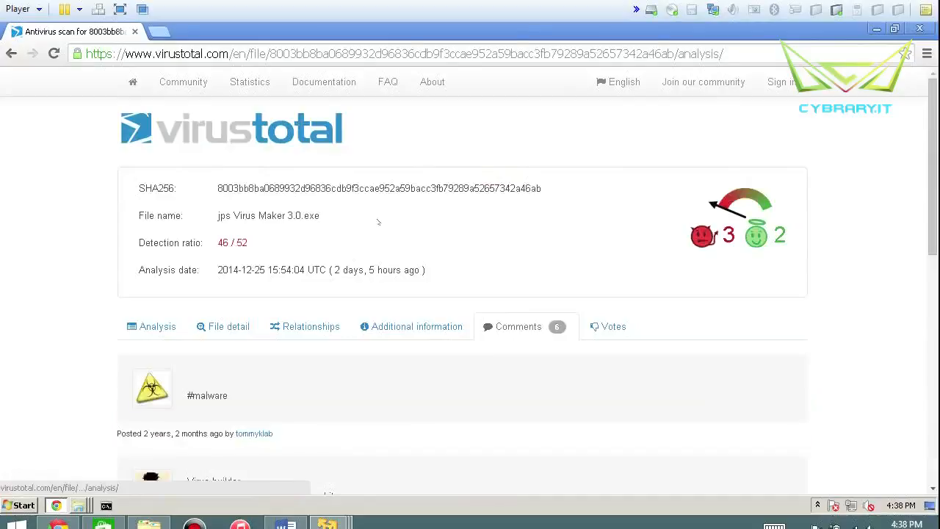
- Return to the VirusTotal home page with its empty Scan it! upload form
click(12, 52)
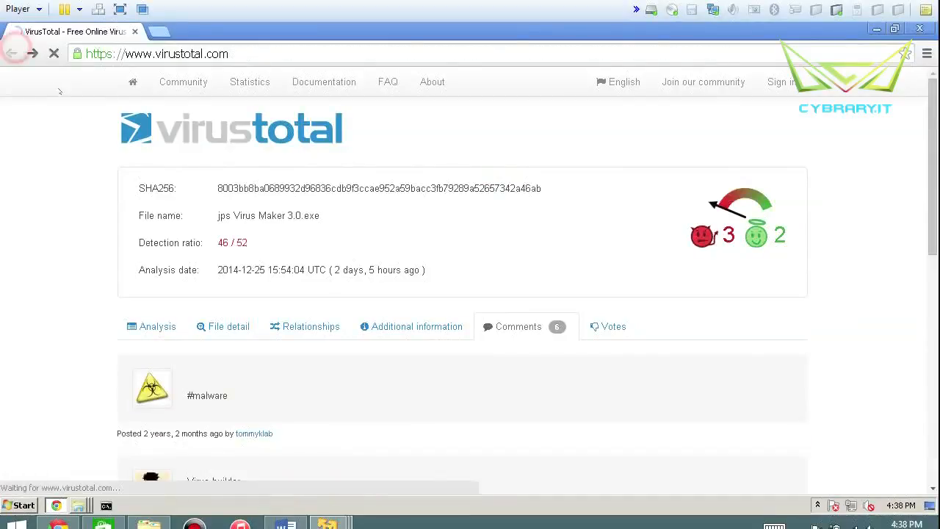
click(12, 52)
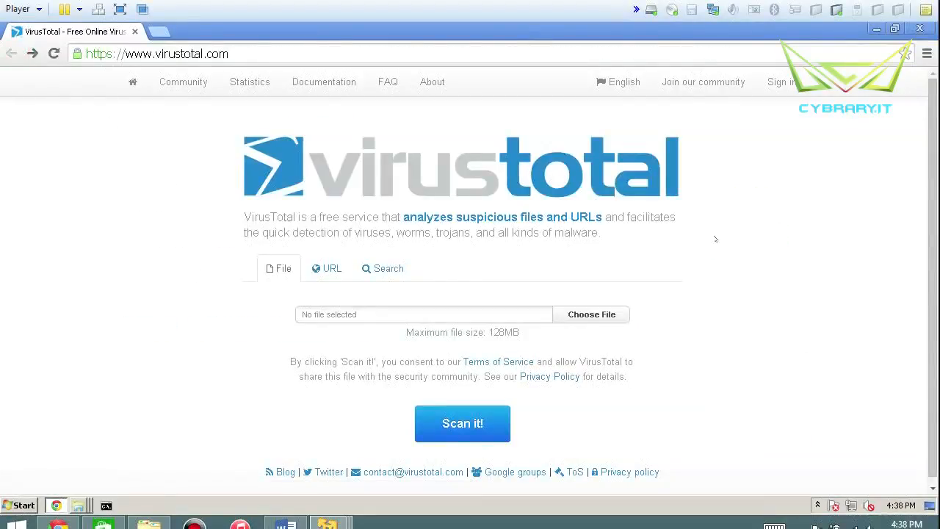
mouse_move(723, 248)
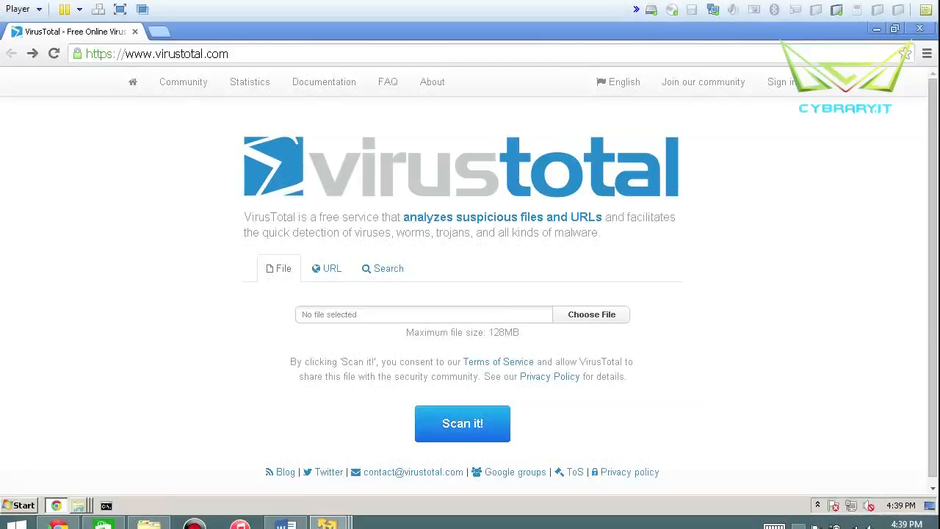
click(817, 505)
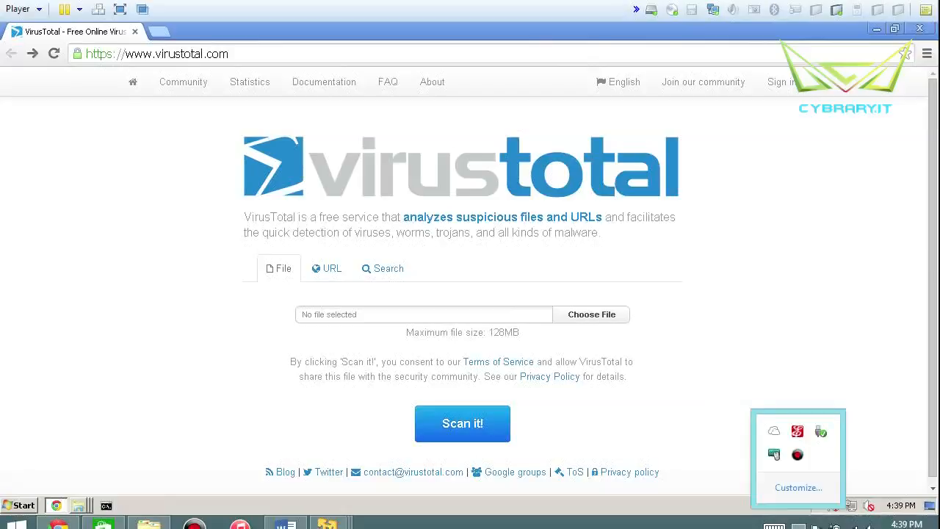